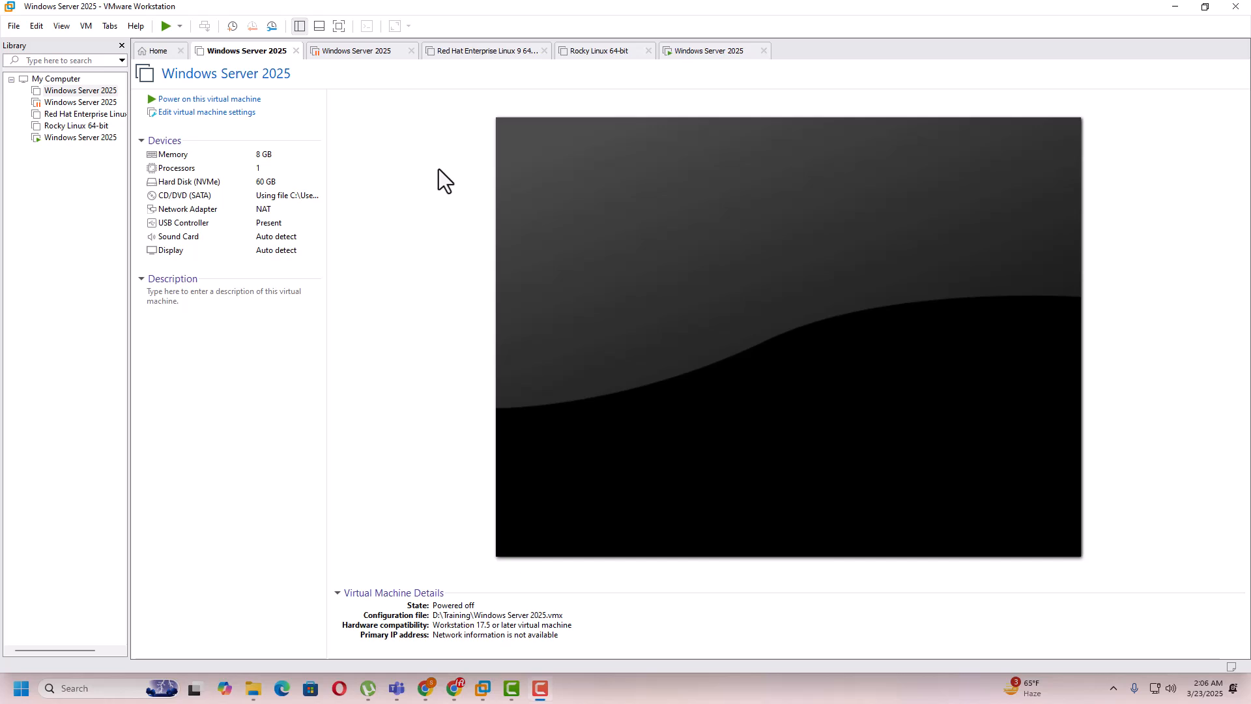
pyautogui.moveTo(533, 271)
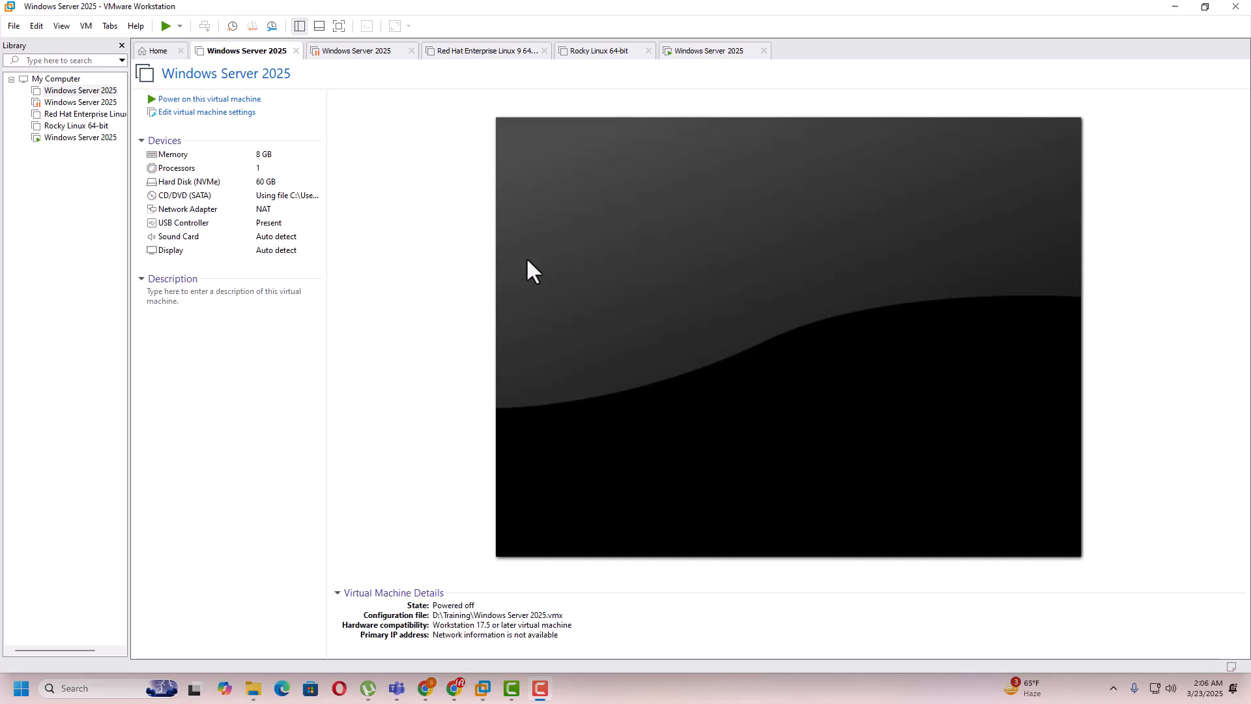
pyautogui.moveTo(223, 124)
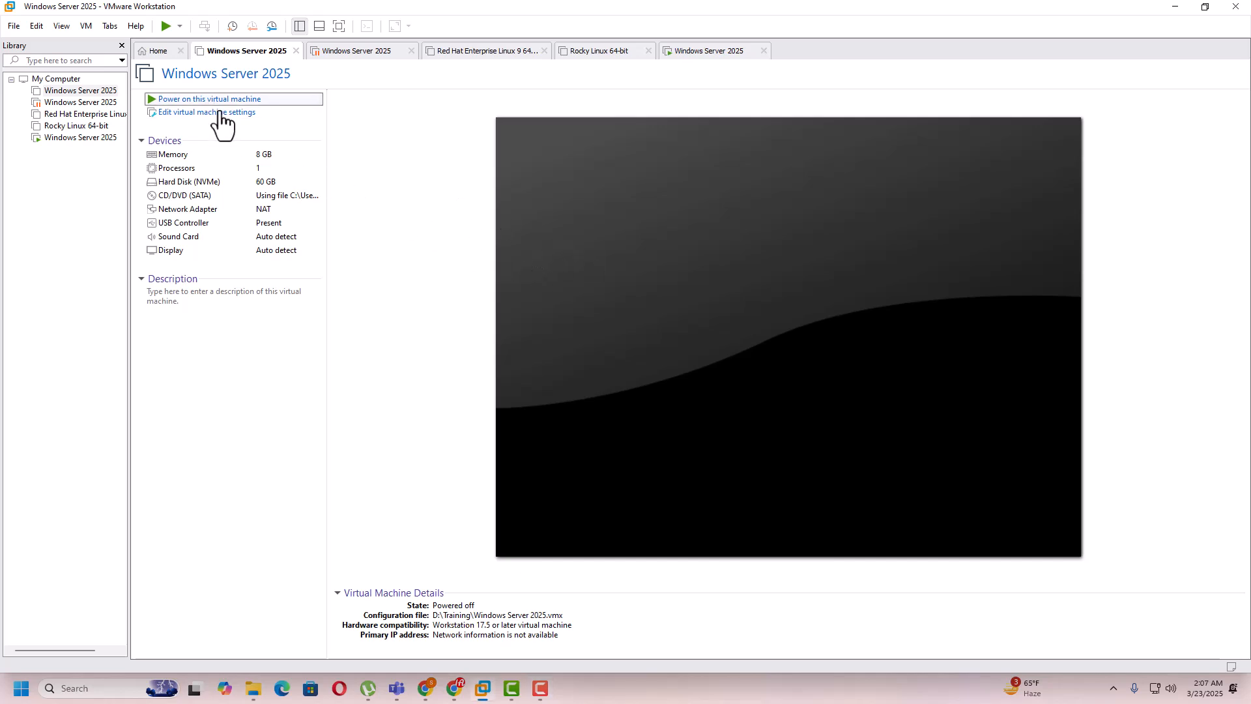
# Power on the Windows Server 2025 VM, then briefly check Hyper-V Manager on the host.
pyautogui.click(208, 99)
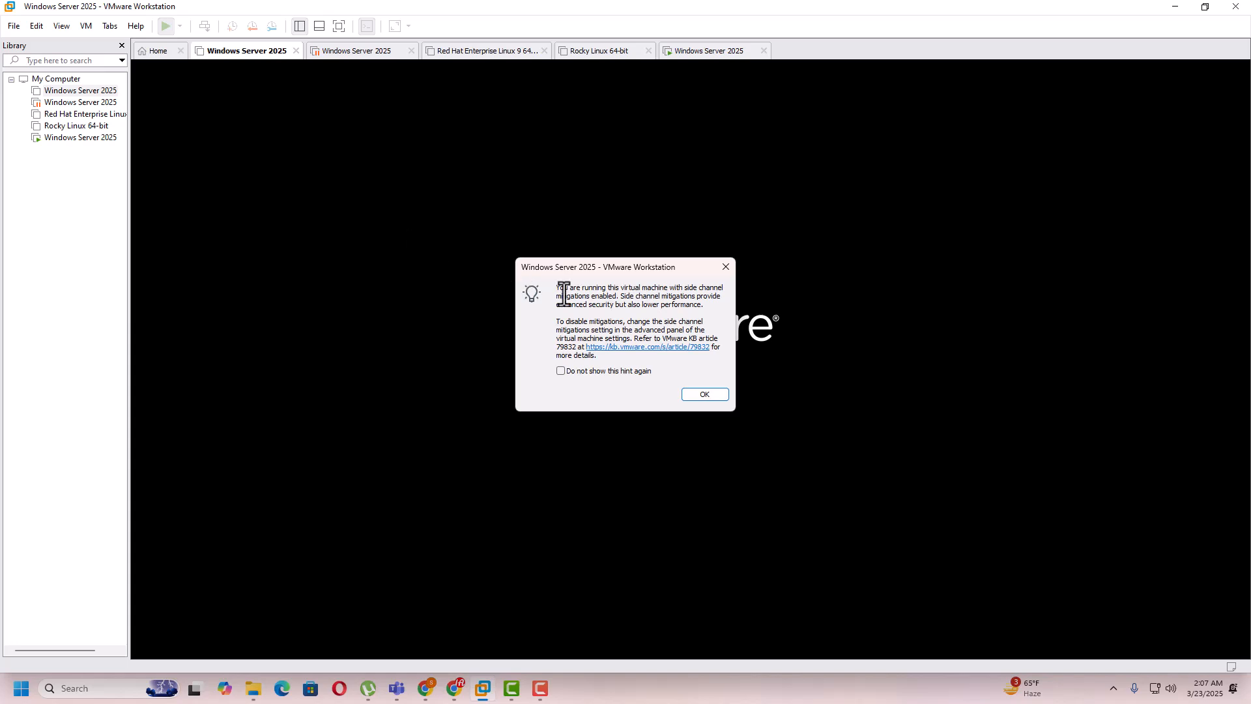
pyautogui.moveTo(588, 309)
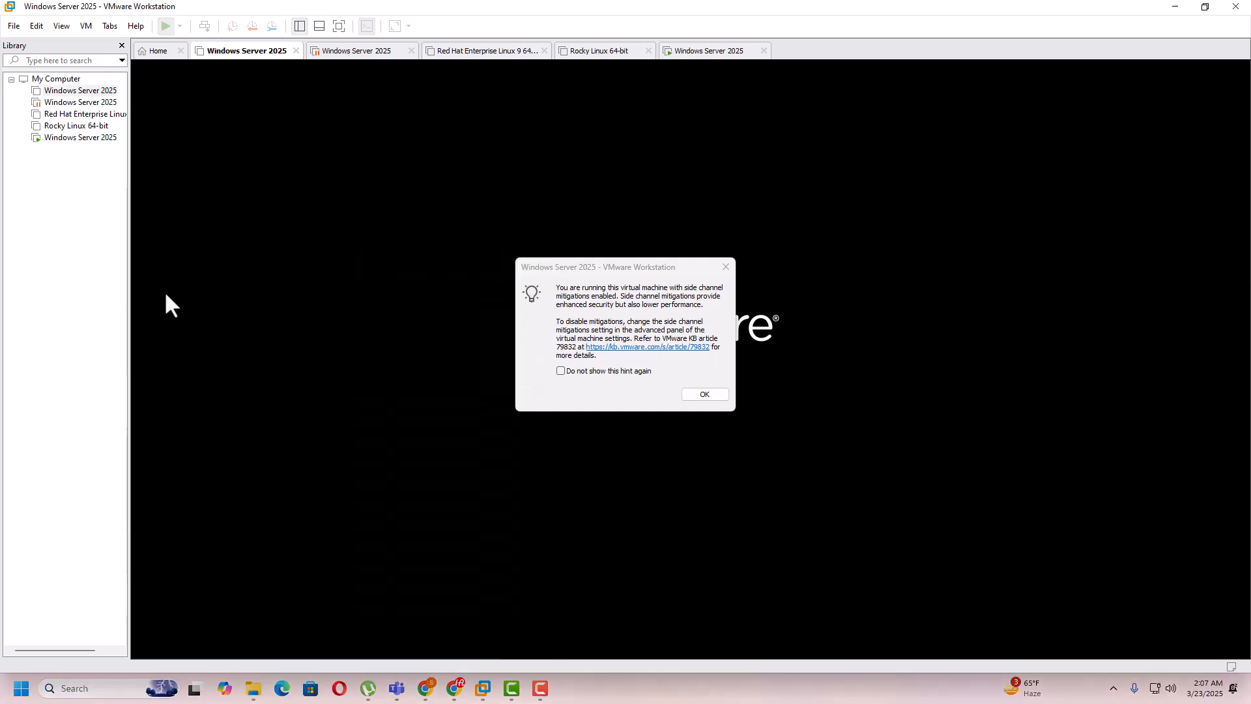
pyautogui.click(702, 394)
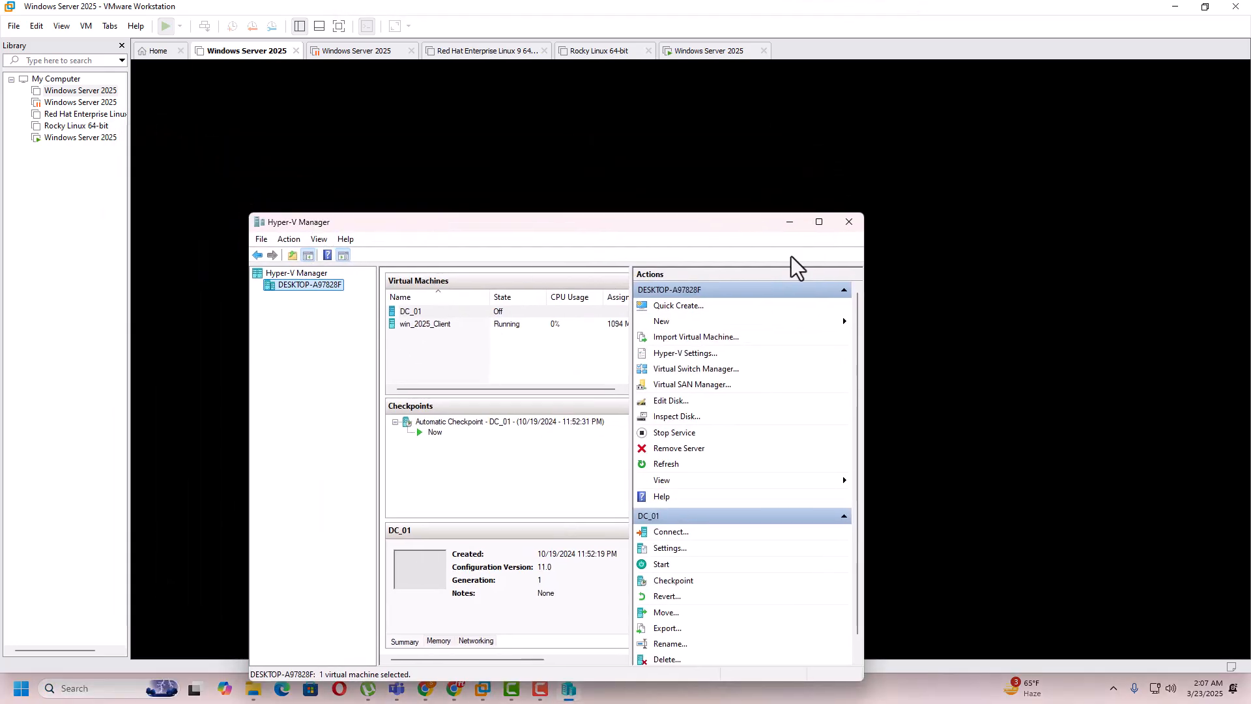
pyautogui.click(158, 50)
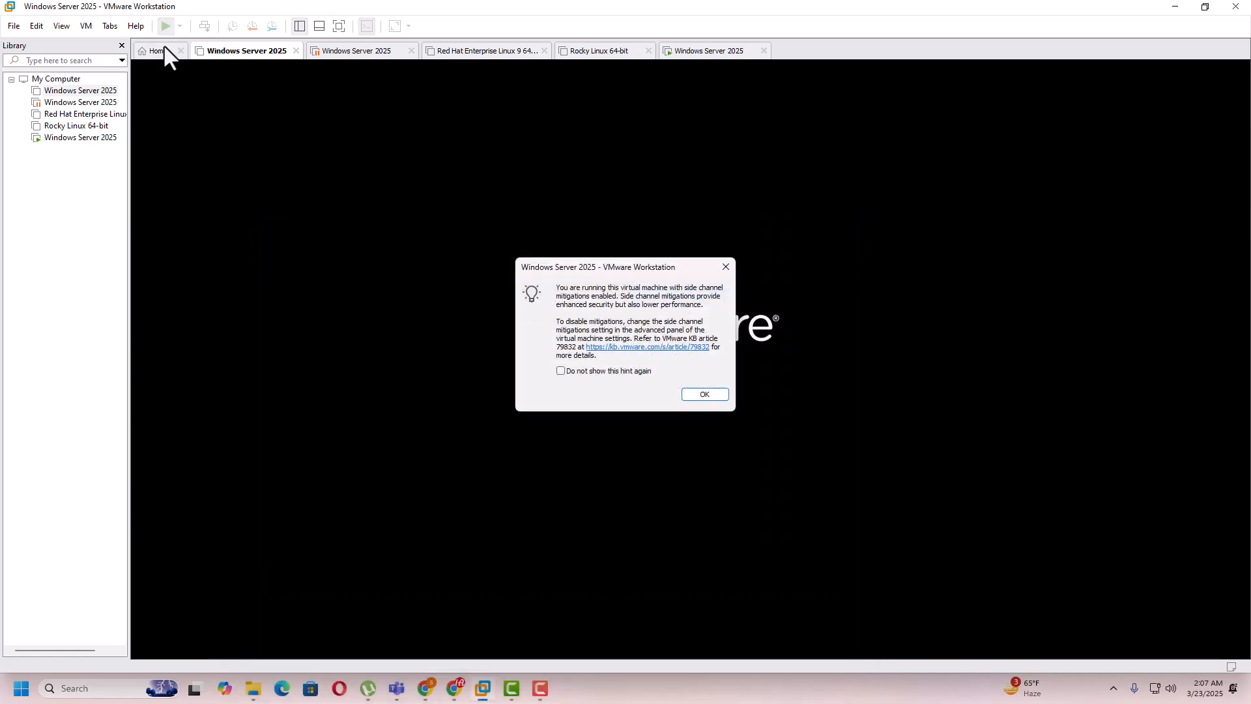
pyautogui.moveTo(237, 101)
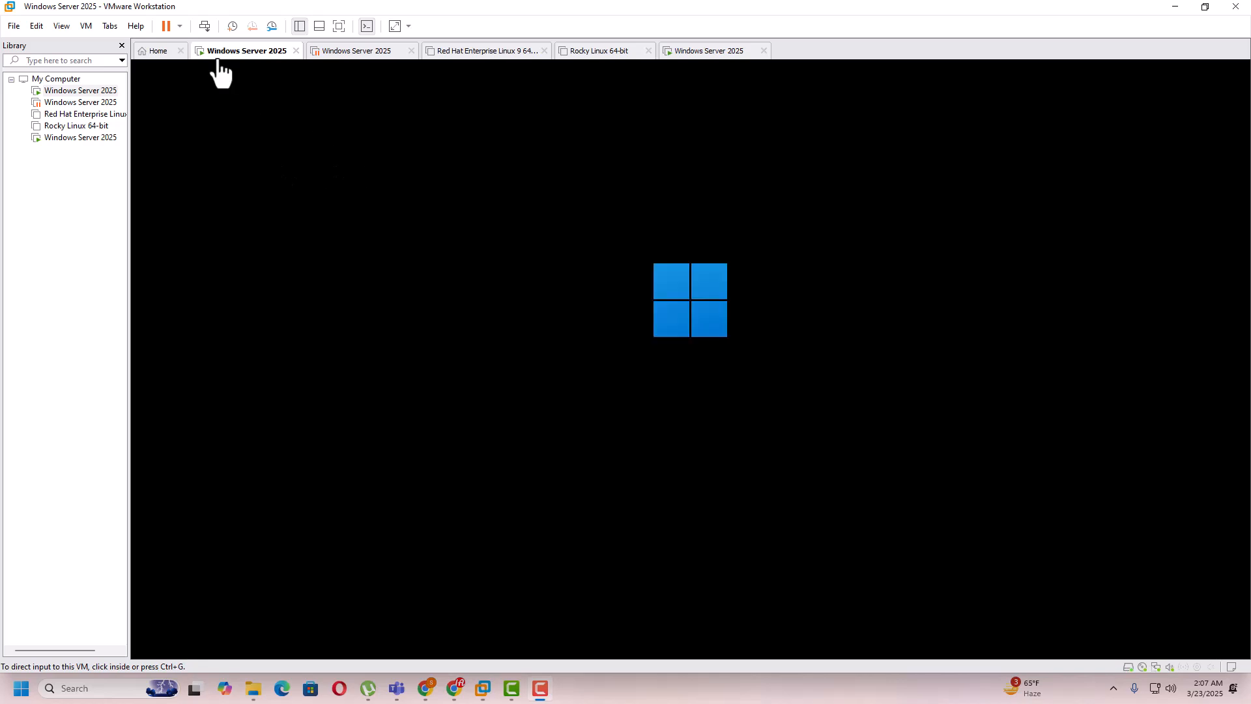
# Shut down the Windows Server 2025 guest via Power > Shut Down Guest and confirm.
pyautogui.rightClick(245, 51)
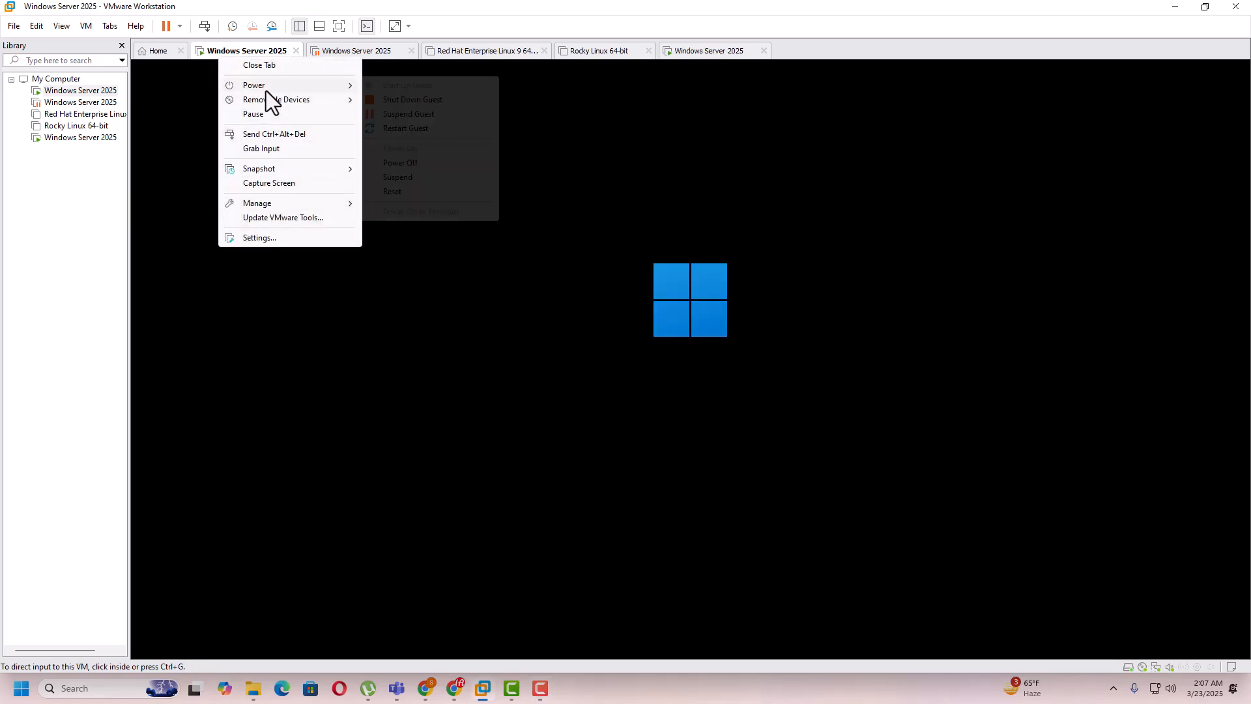
pyautogui.click(412, 99)
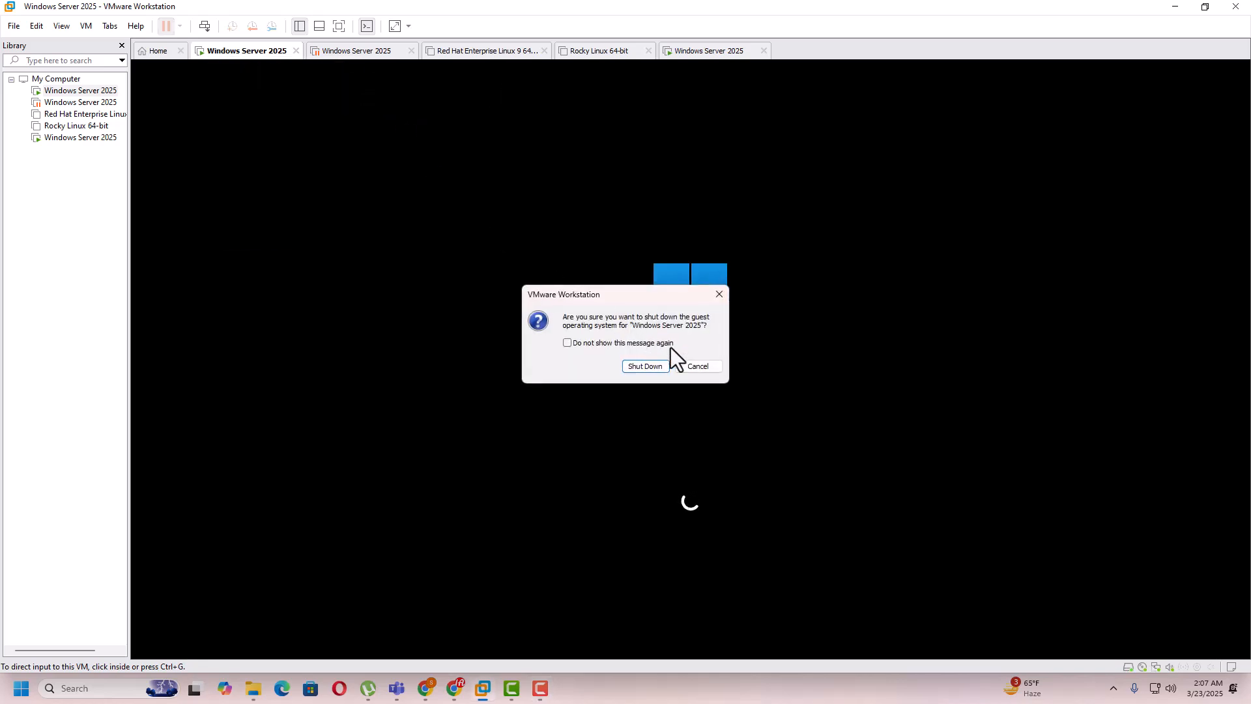
pyautogui.click(645, 366)
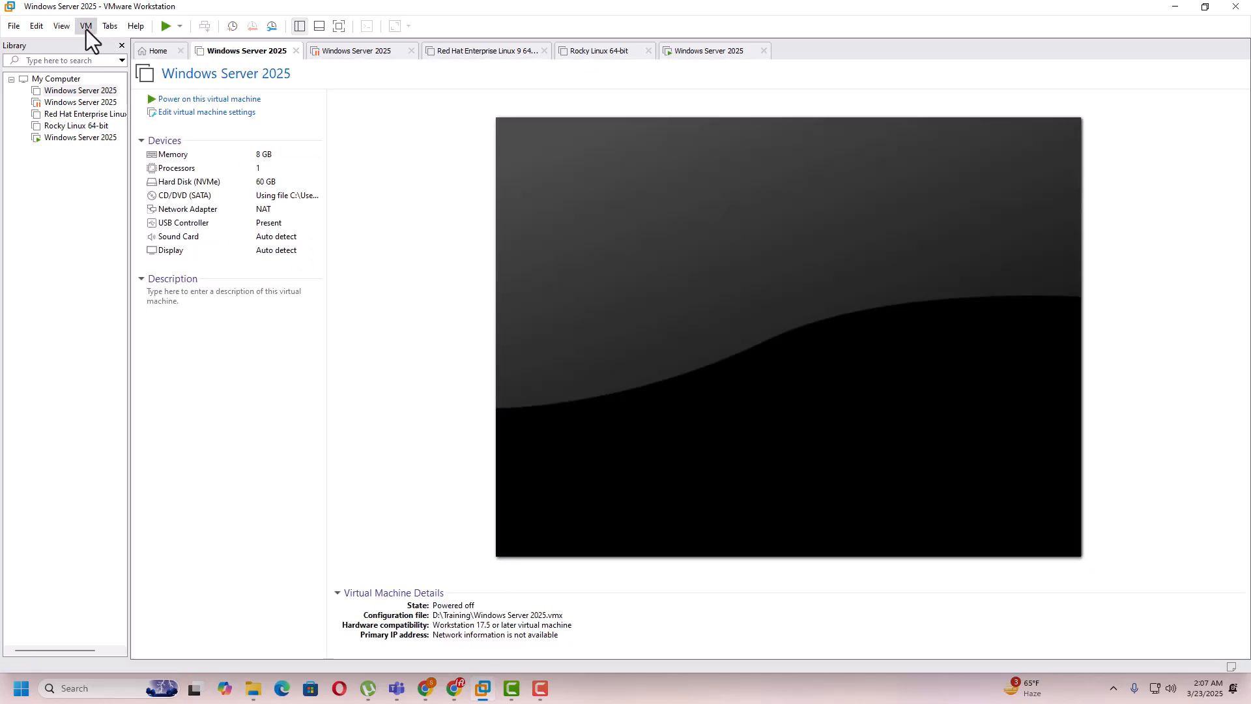
# Enable 'Disable side channel mitigations for Hyper-V enabled hosts' under Options > Advanced and save.
pyautogui.click(86, 26)
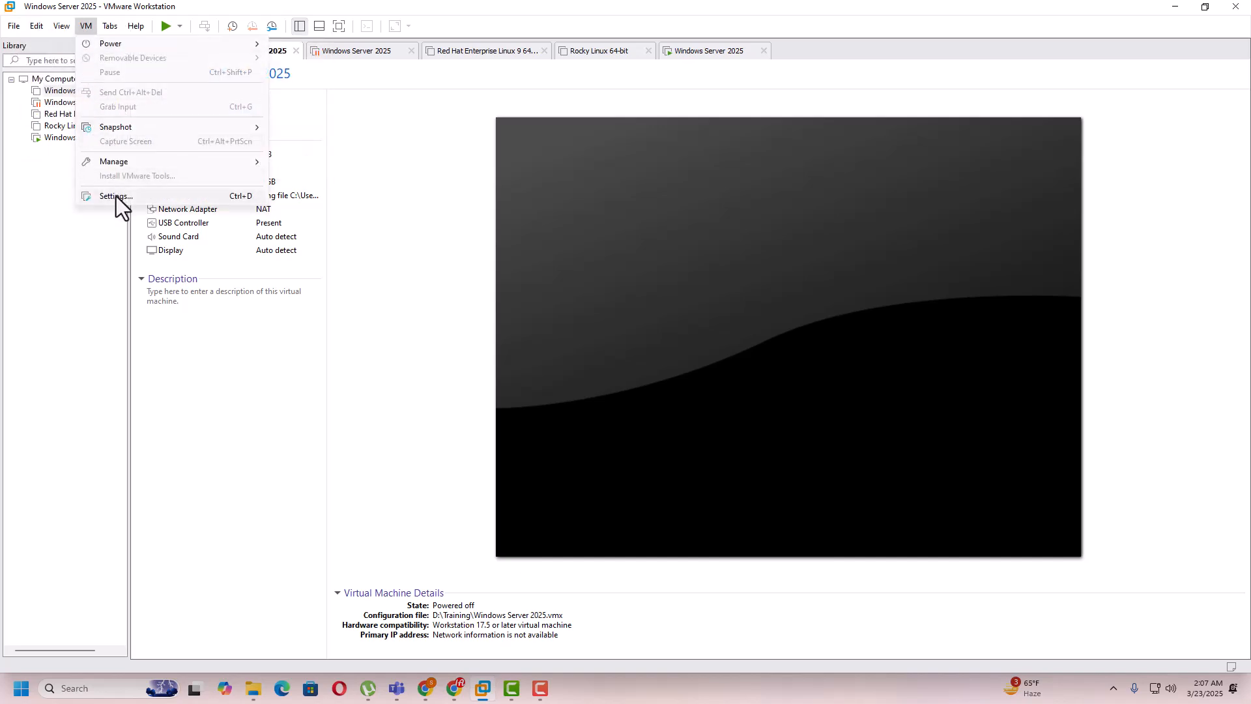
pyautogui.click(116, 197)
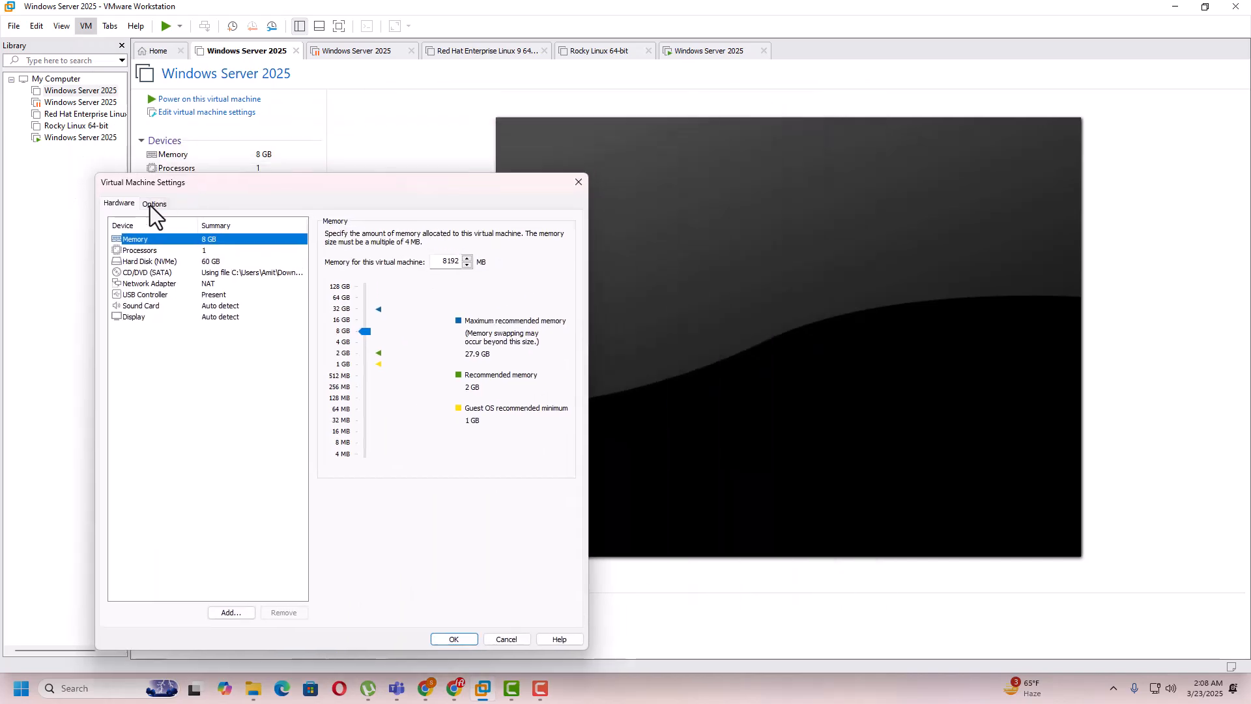
pyautogui.click(154, 203)
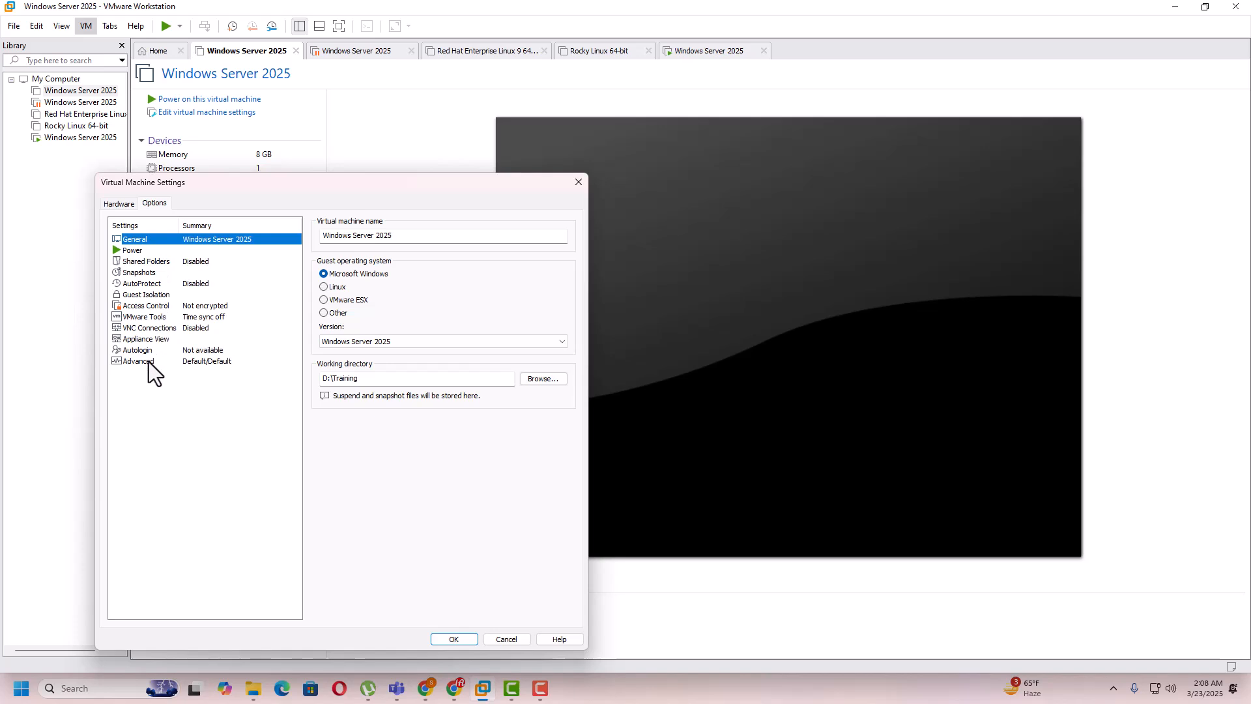
pyautogui.click(140, 361)
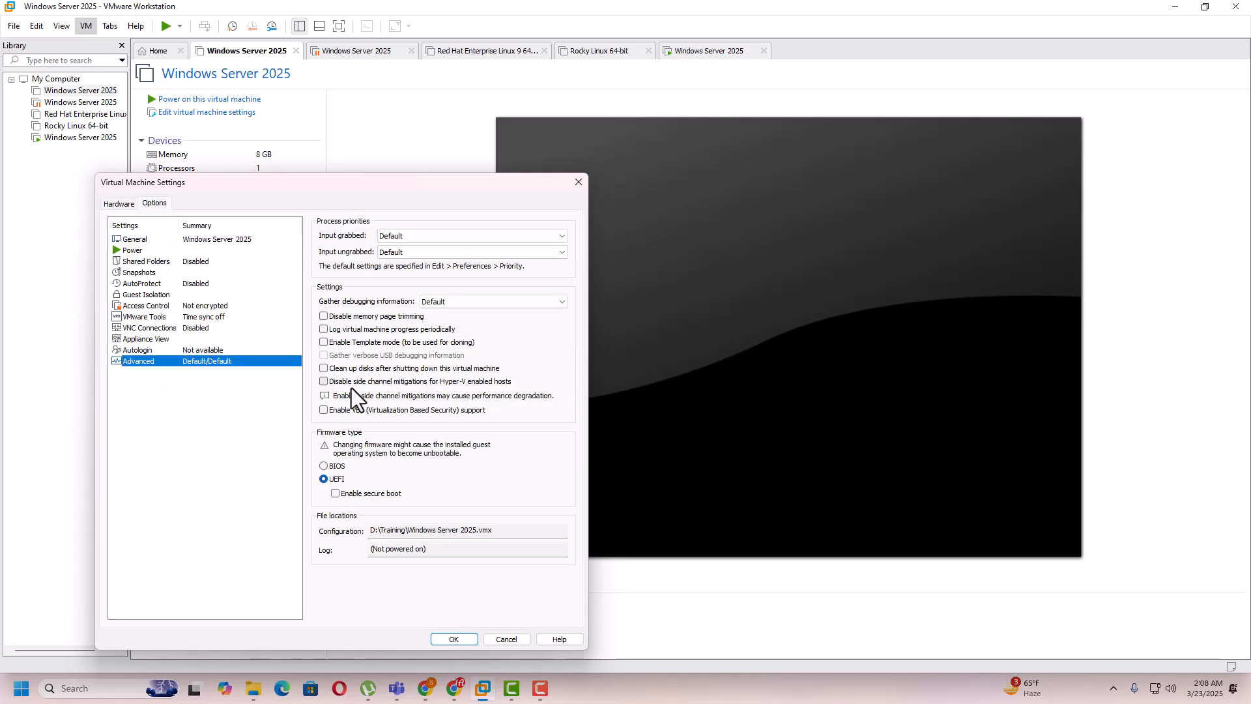
pyautogui.moveTo(459, 395)
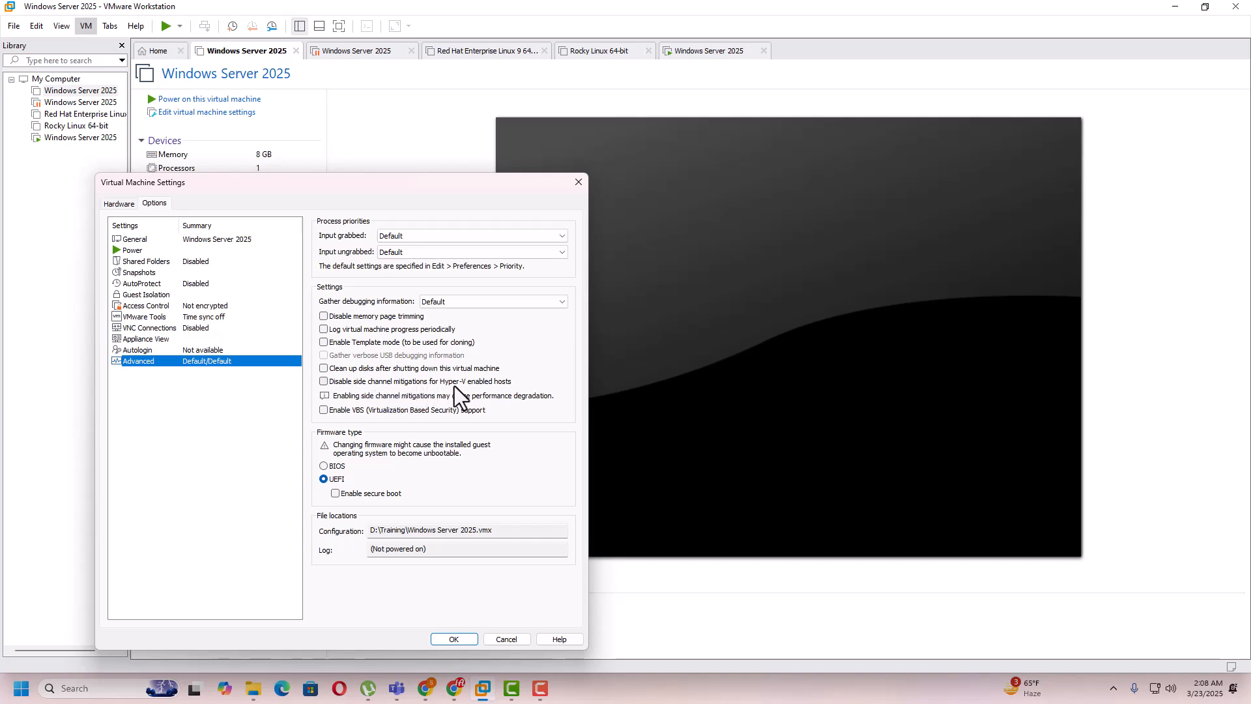
pyautogui.moveTo(330, 395)
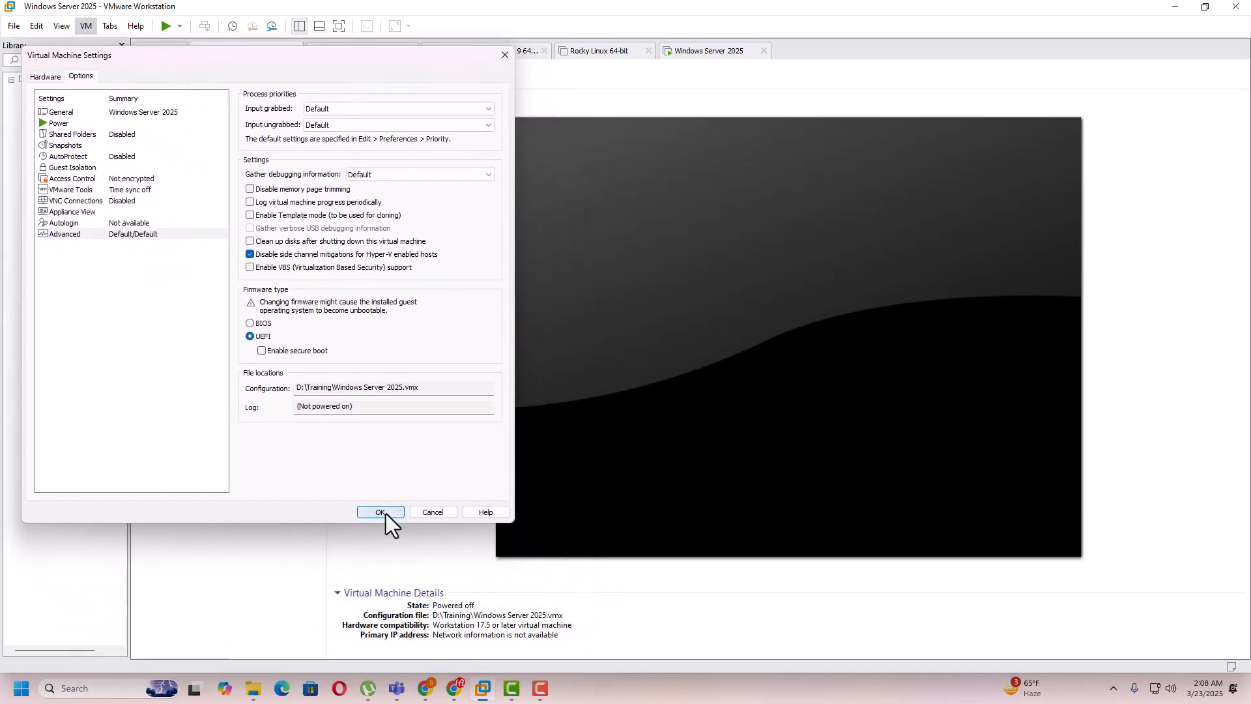
pyautogui.click(379, 511)
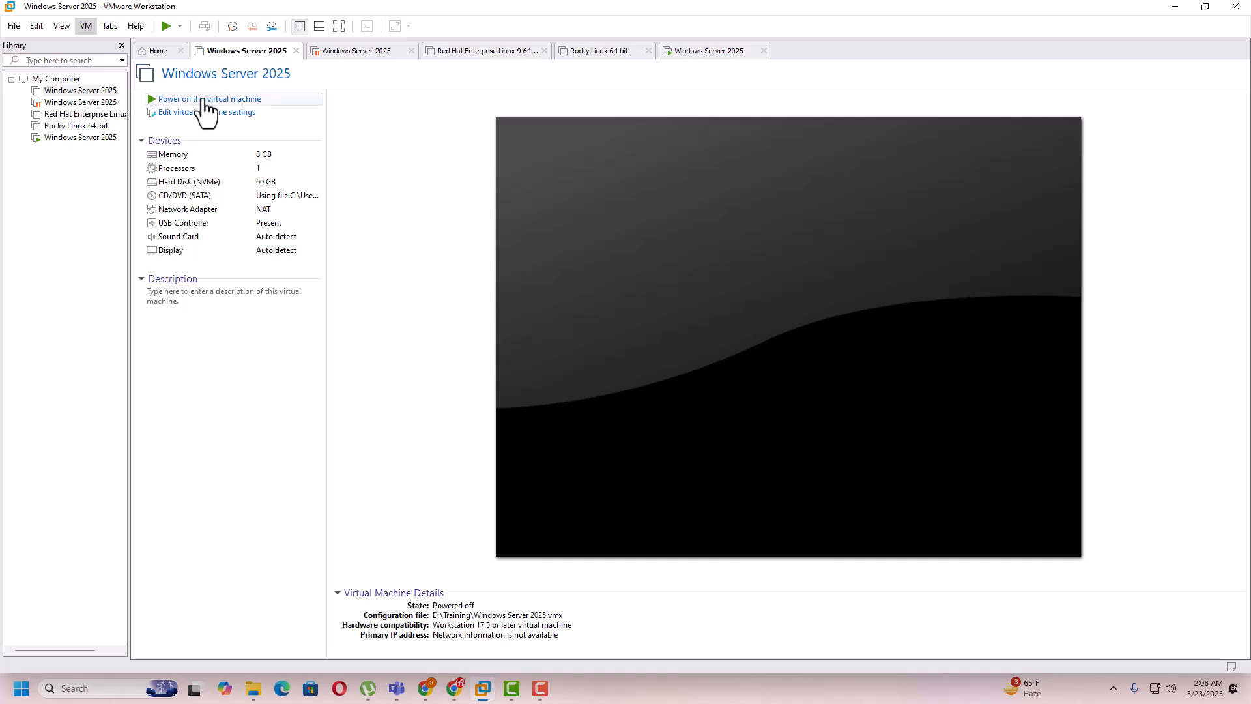
# Power on the Windows Server 2025 VM again so it boots without the hint dialog.
pyautogui.click(209, 98)
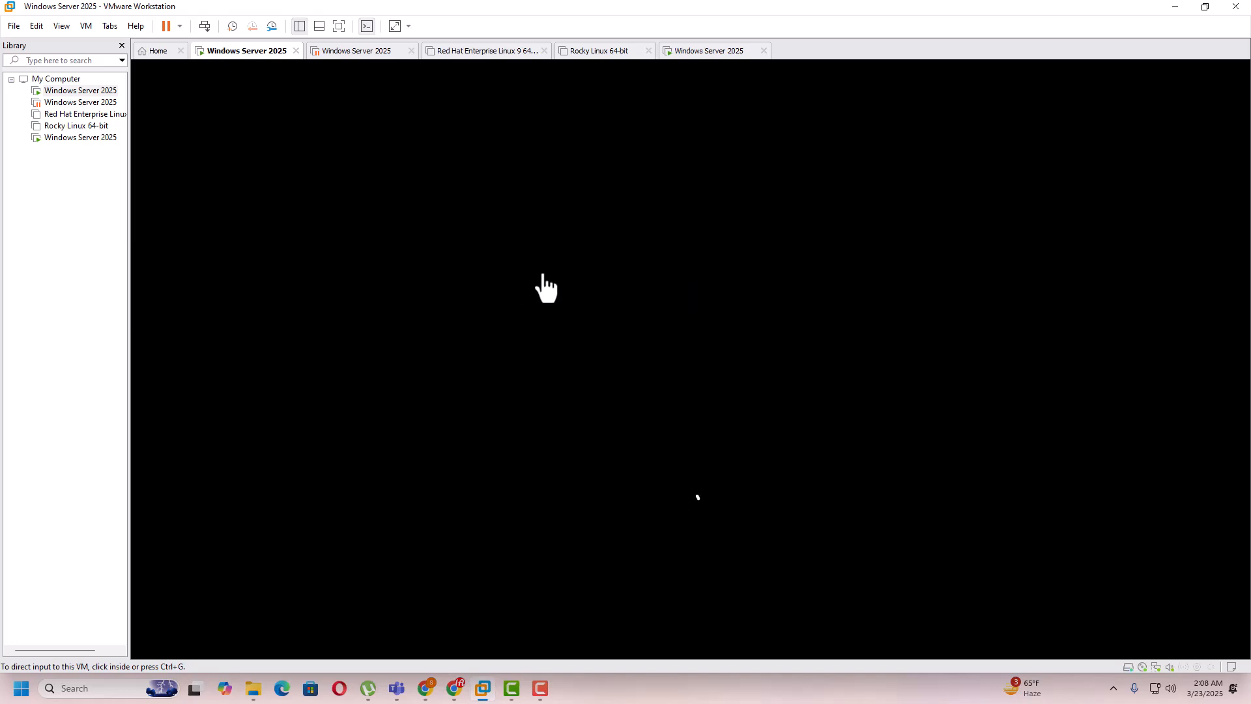
pyautogui.moveTo(628, 258)
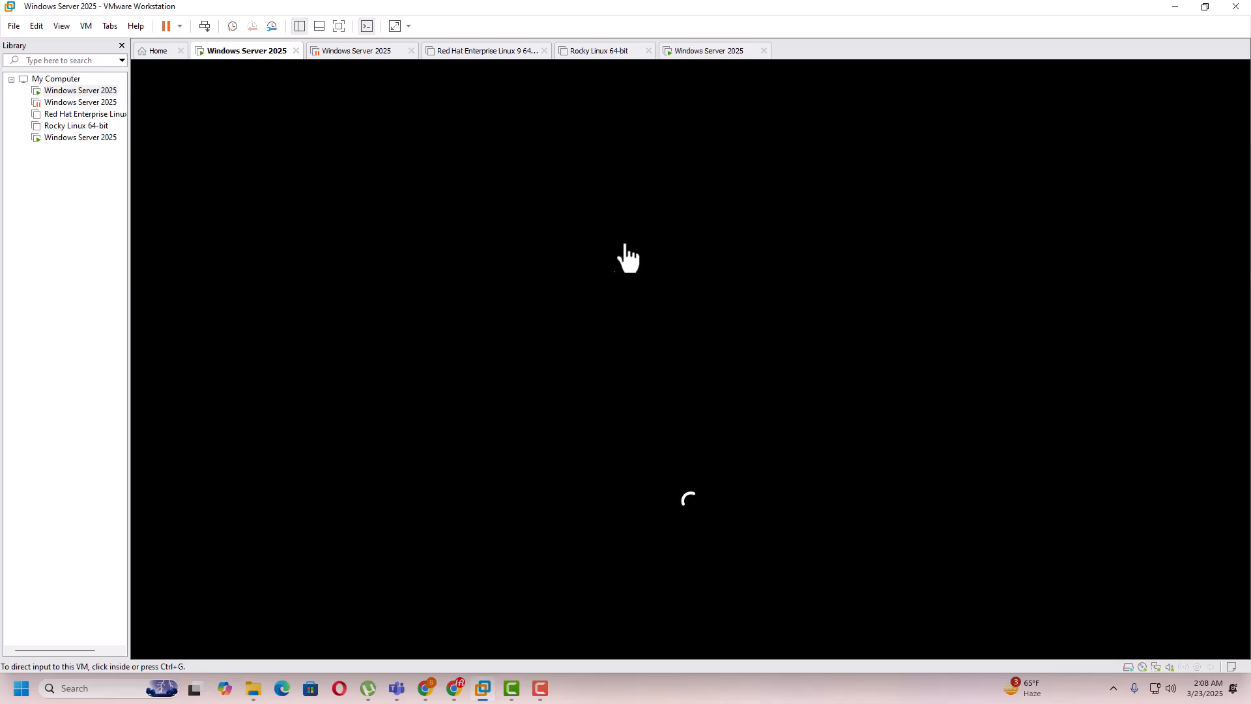